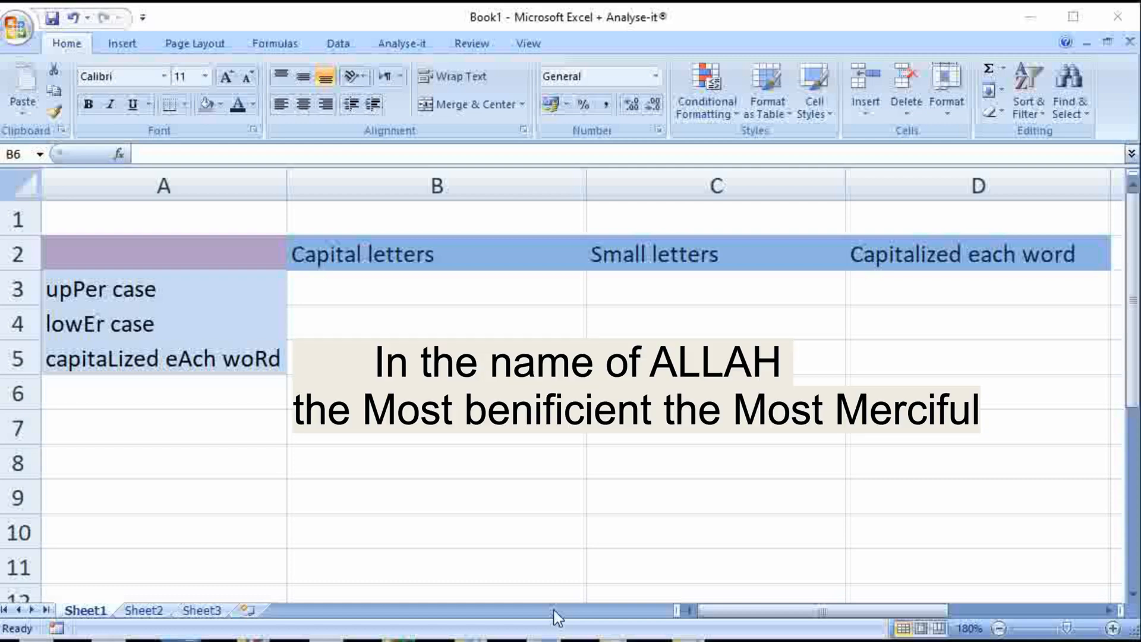
mouse_move(525, 597)
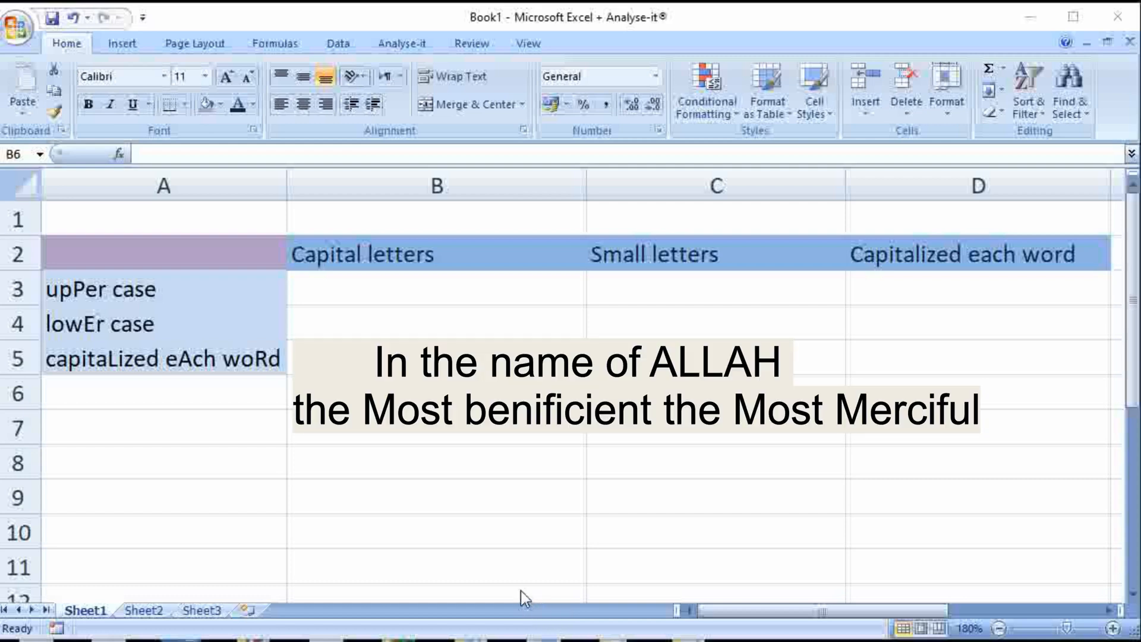
mouse_move(406, 310)
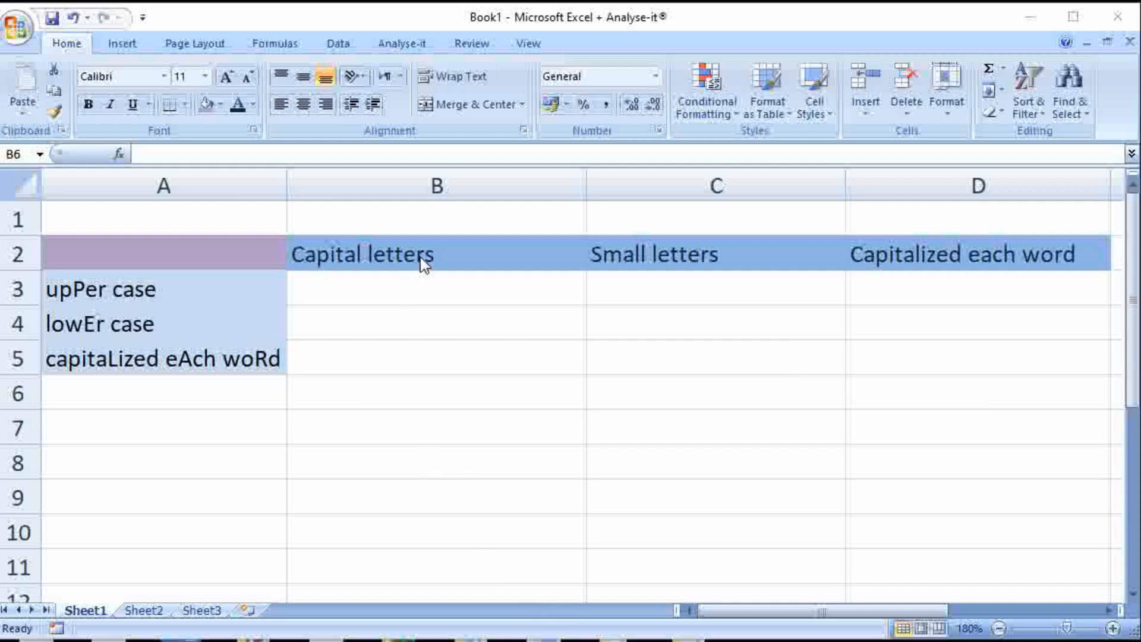
mouse_move(445, 271)
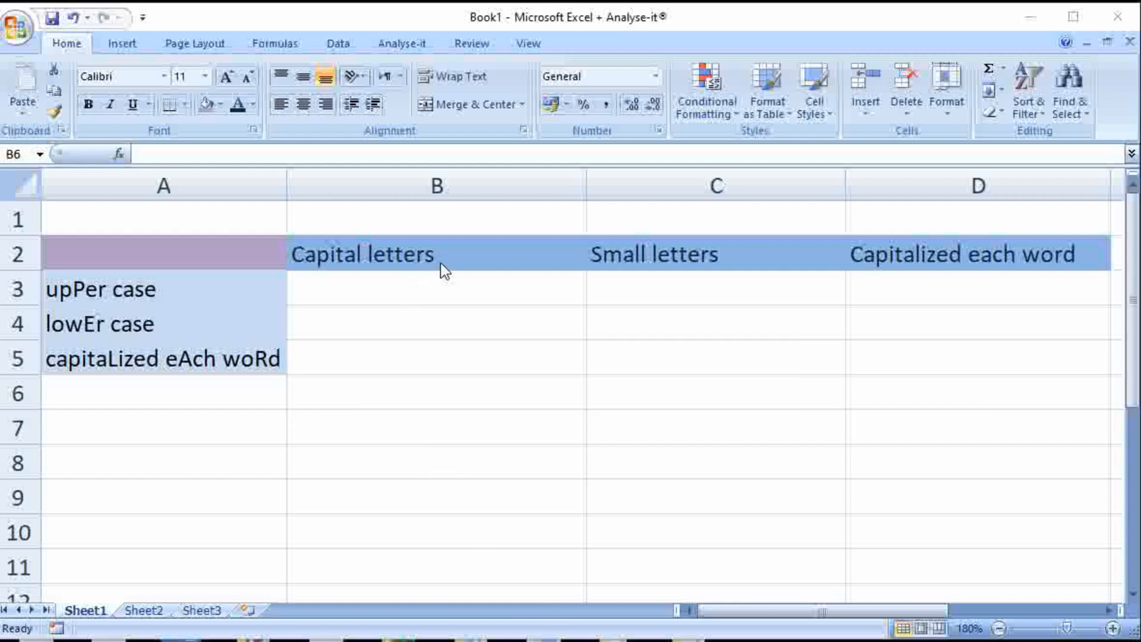
mouse_move(382, 240)
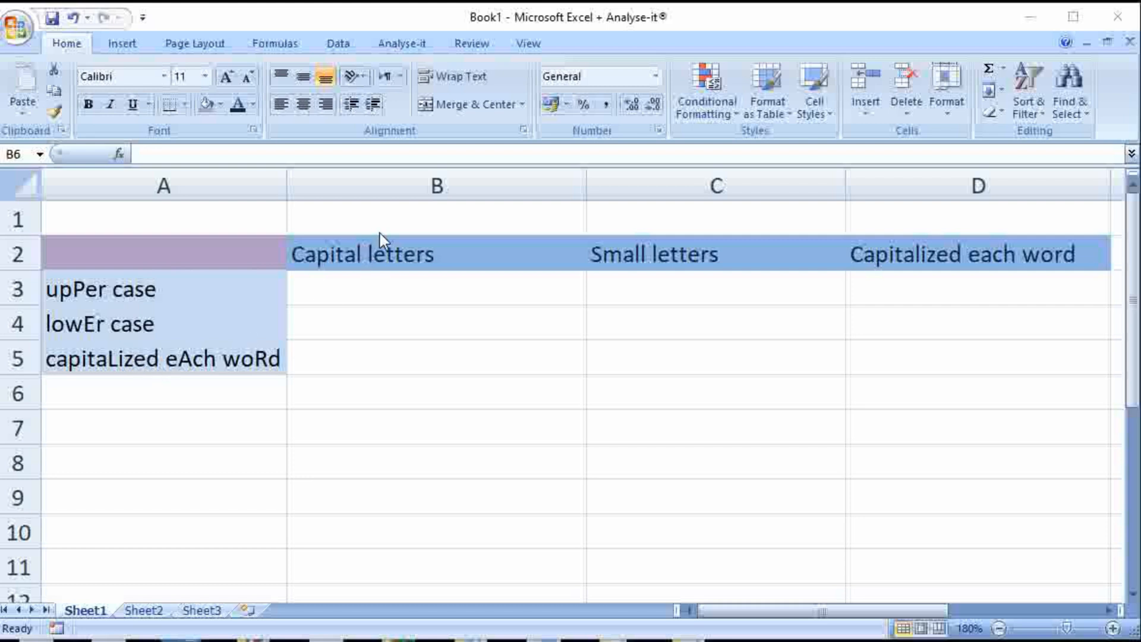
mouse_move(774, 433)
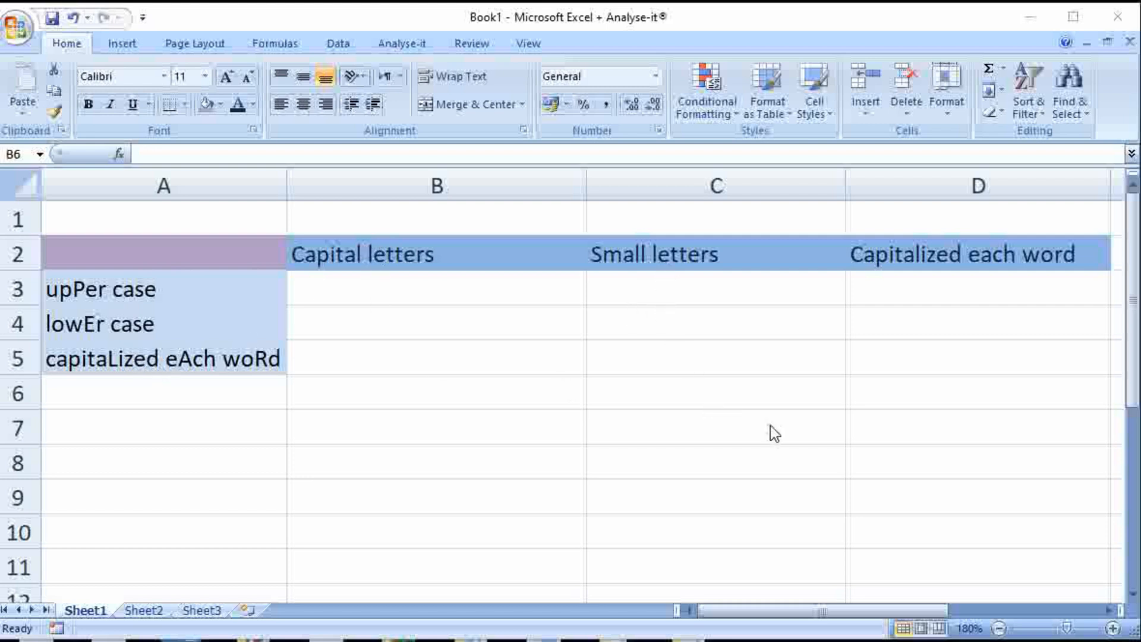
mouse_move(867, 278)
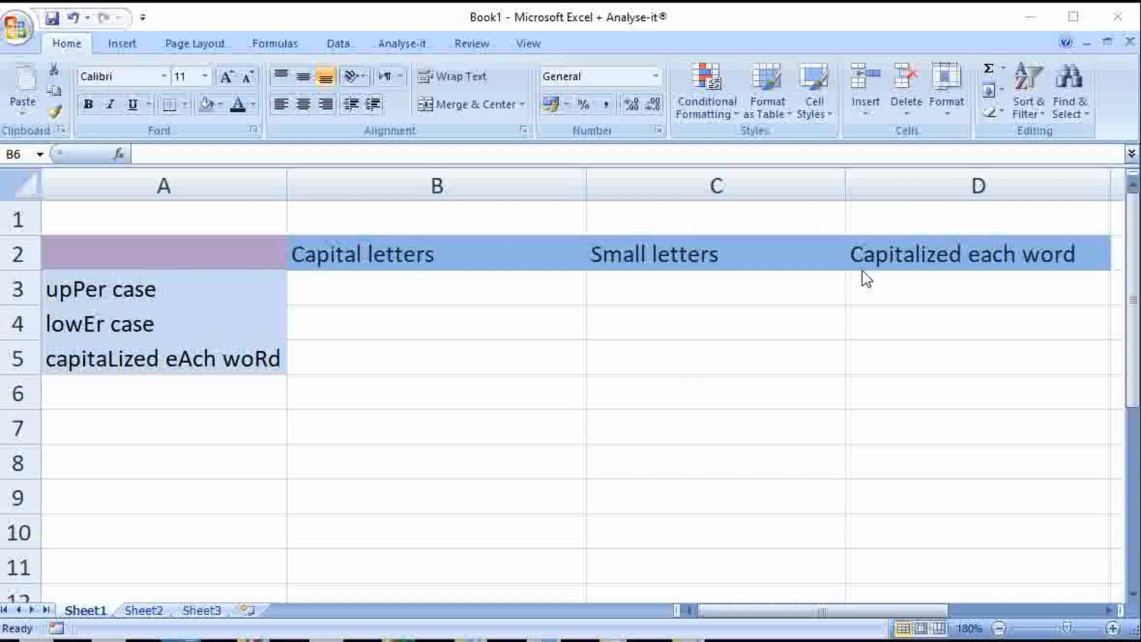
mouse_move(465, 297)
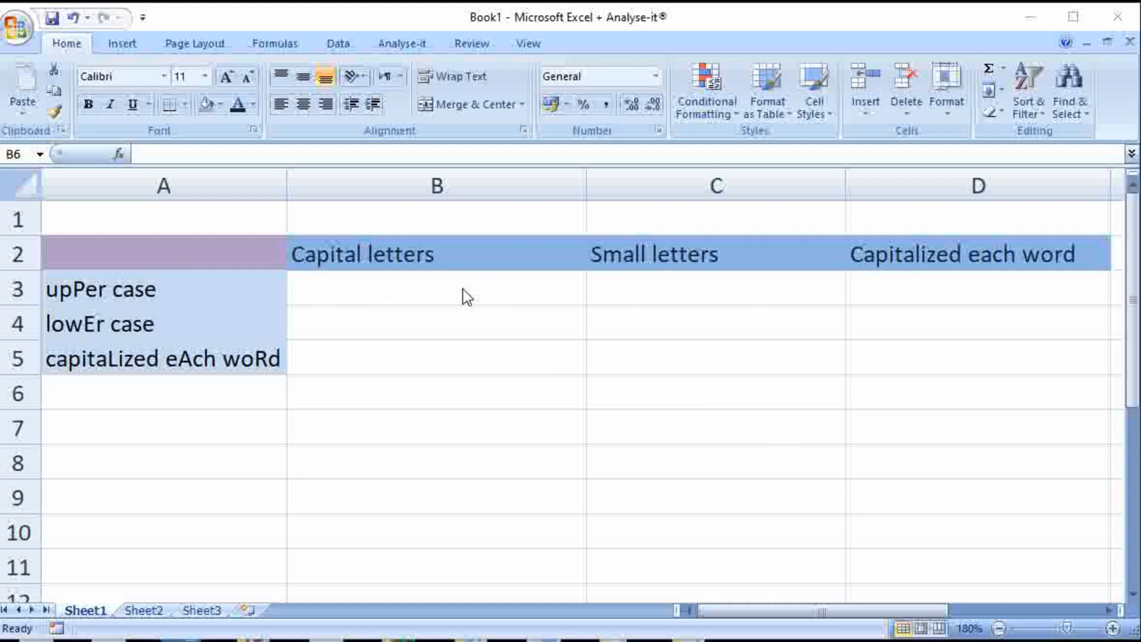
mouse_move(448, 264)
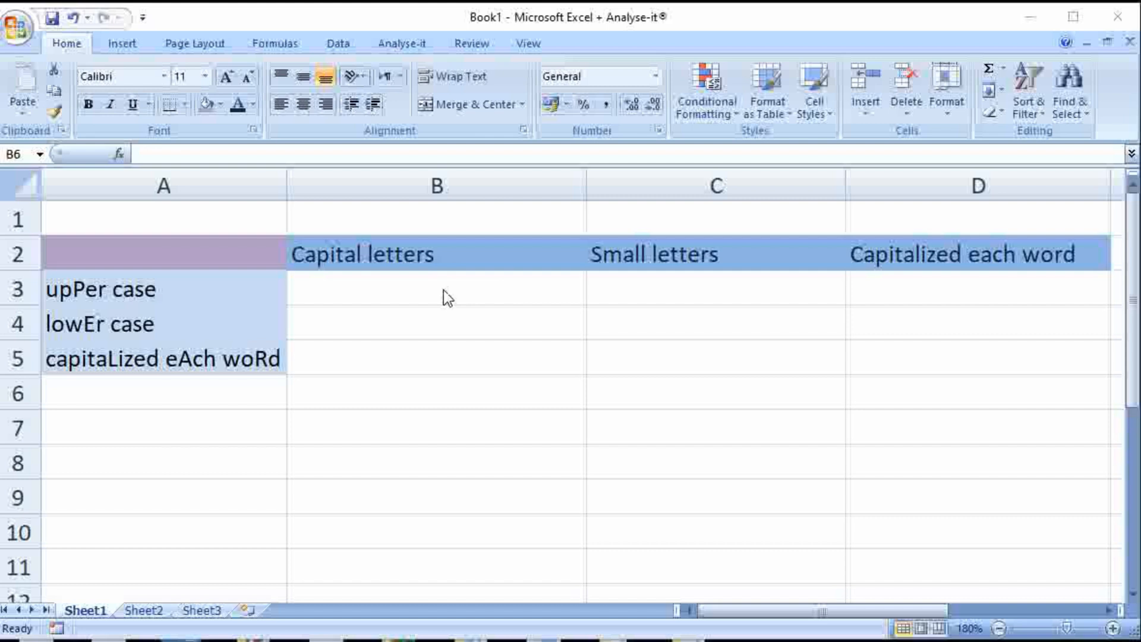
Step: Enter =UPPER(A3) in B3 and fill it down through B5
click(435, 289)
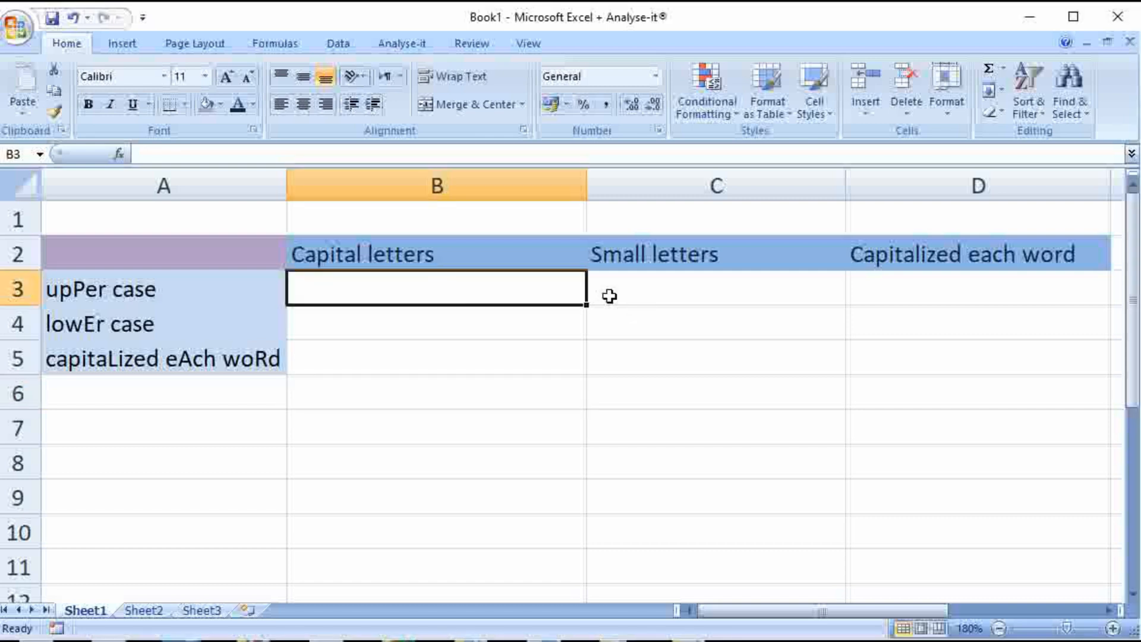
text(=)
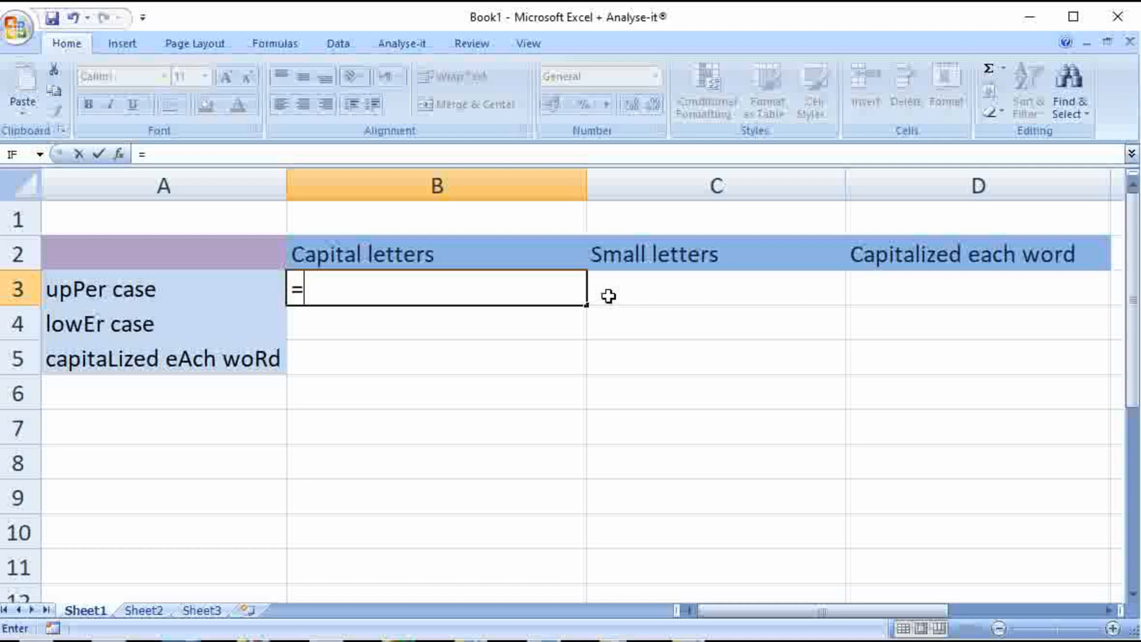
text(UPP)
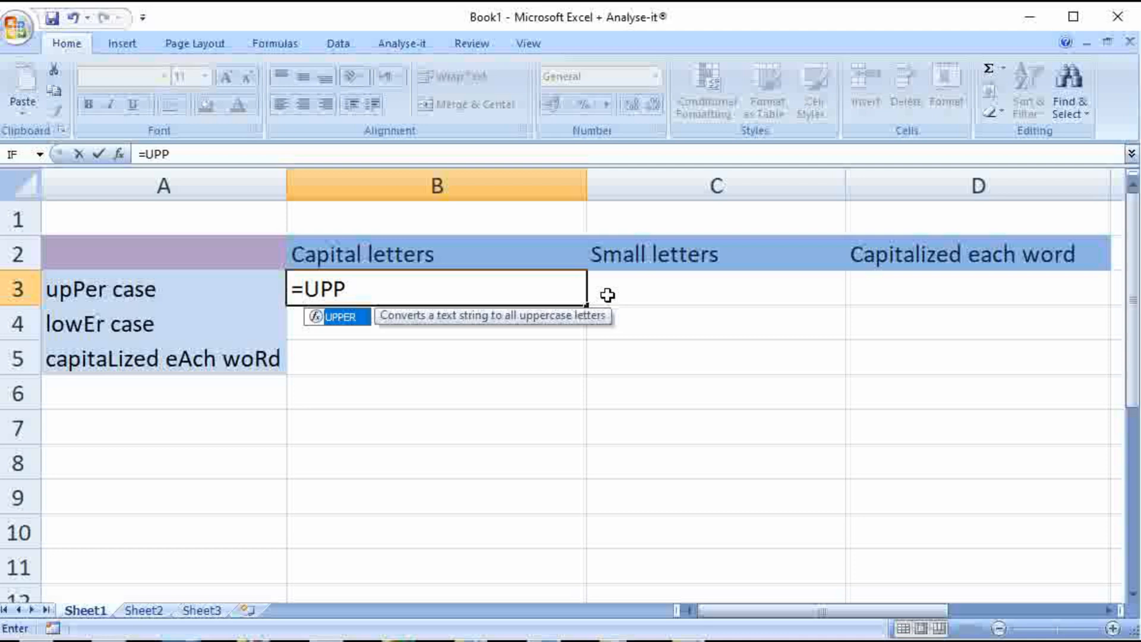
text(ER)
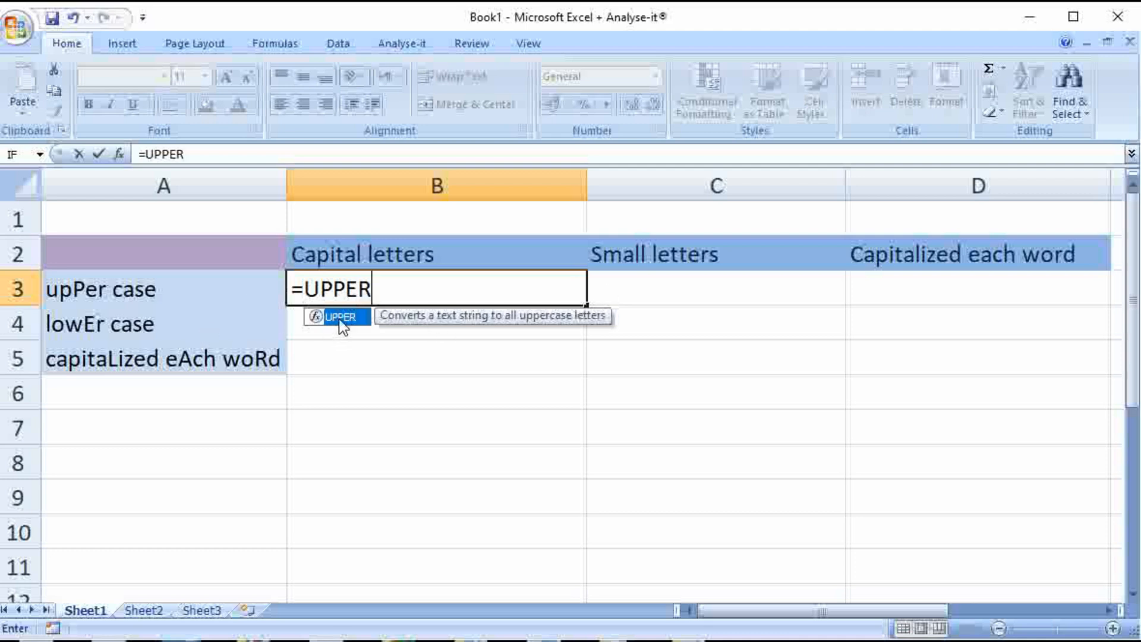
text((A3)
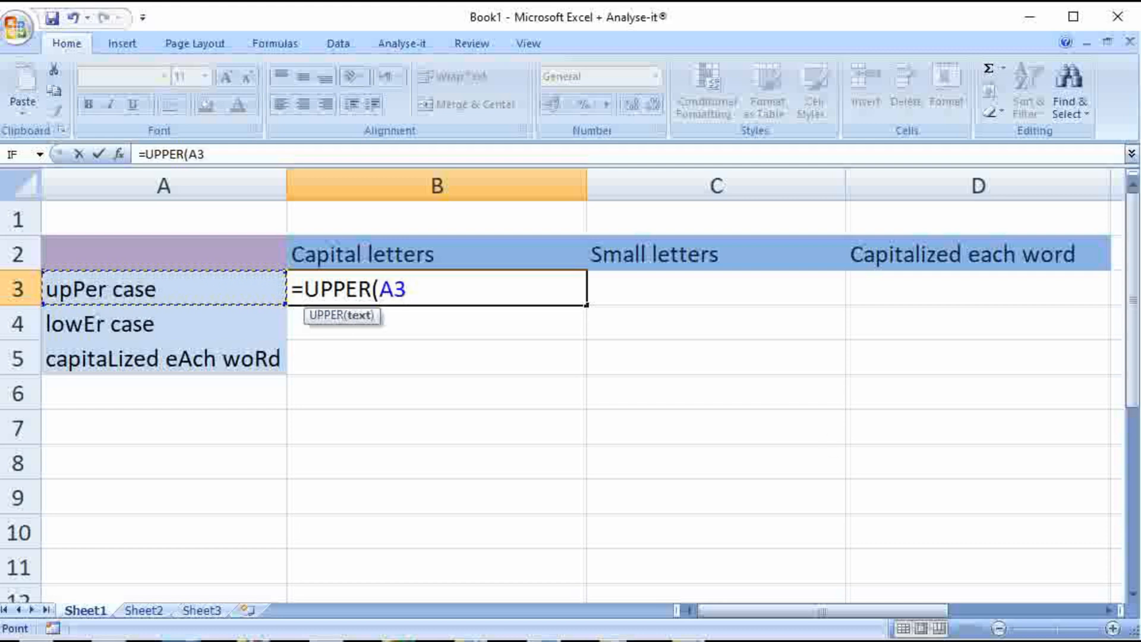
text())
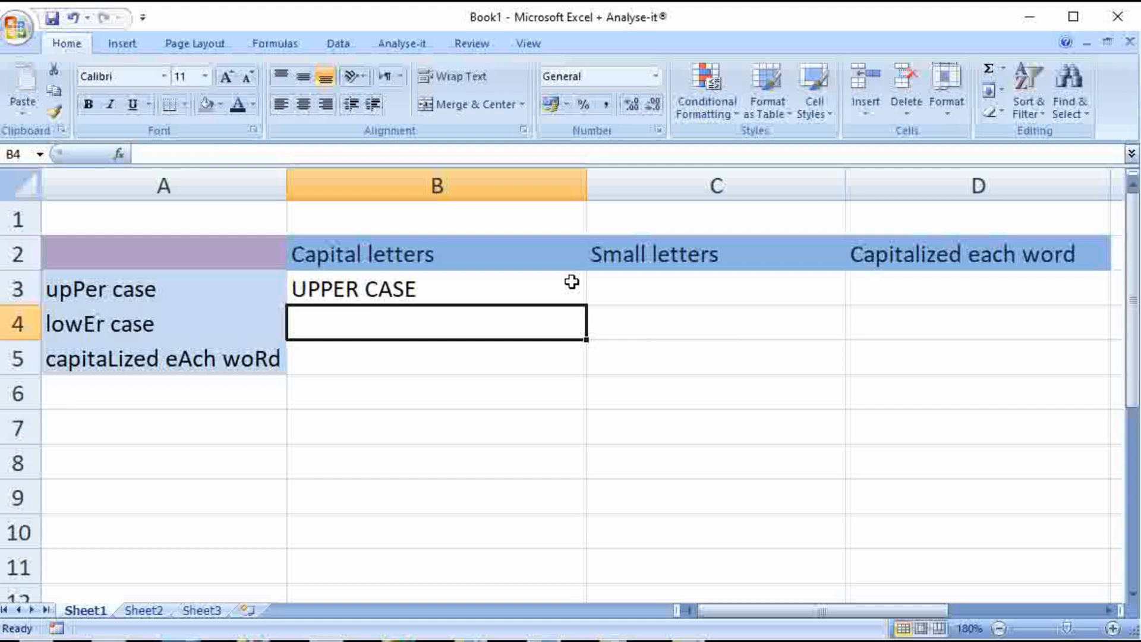
click(433, 289)
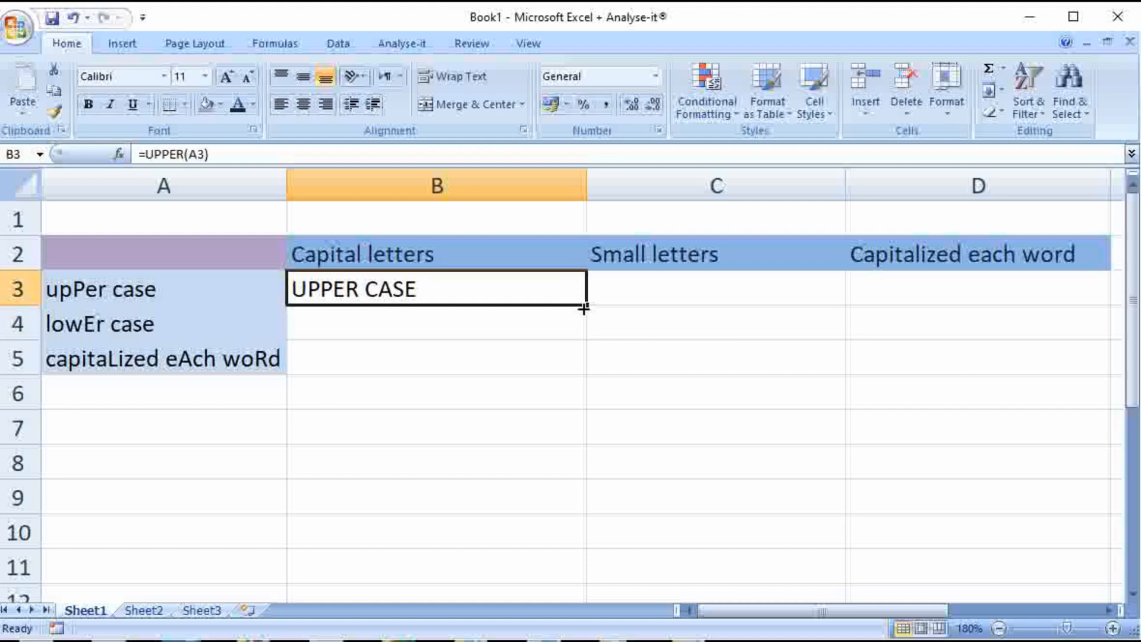
mouse_move(593, 319)
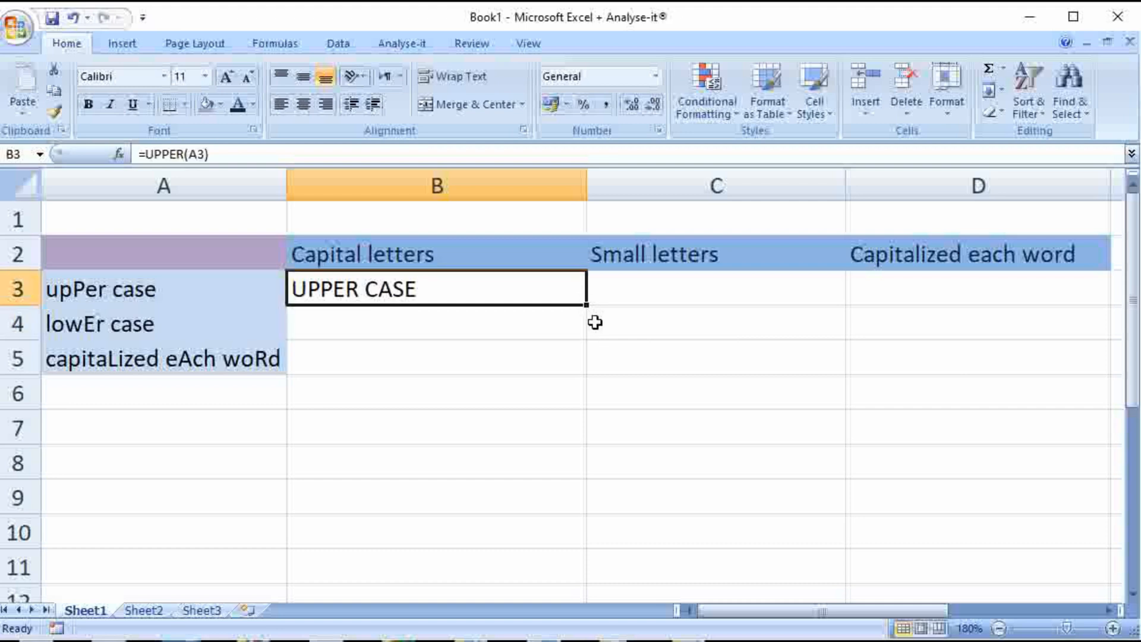
mouse_move(569, 308)
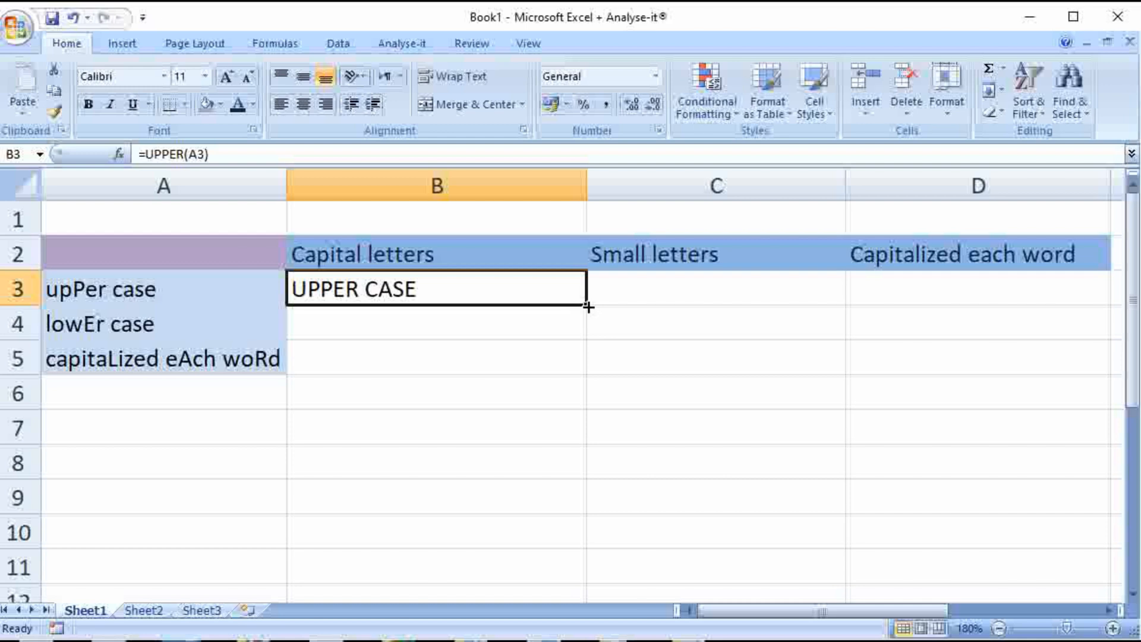
drag(569, 303, 569, 371)
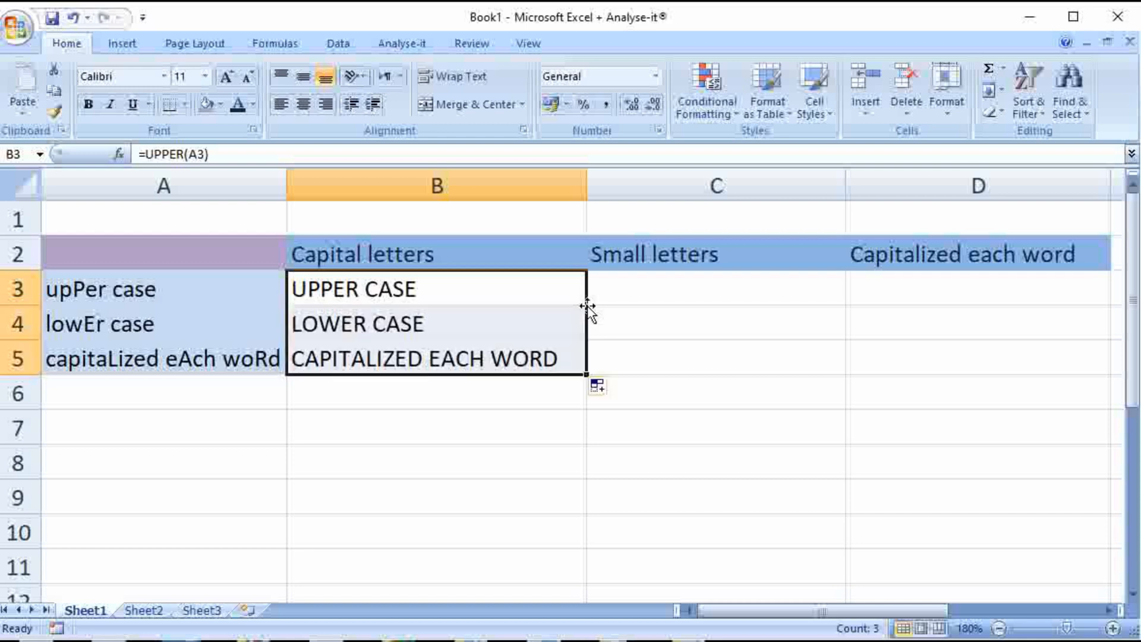
mouse_move(312, 347)
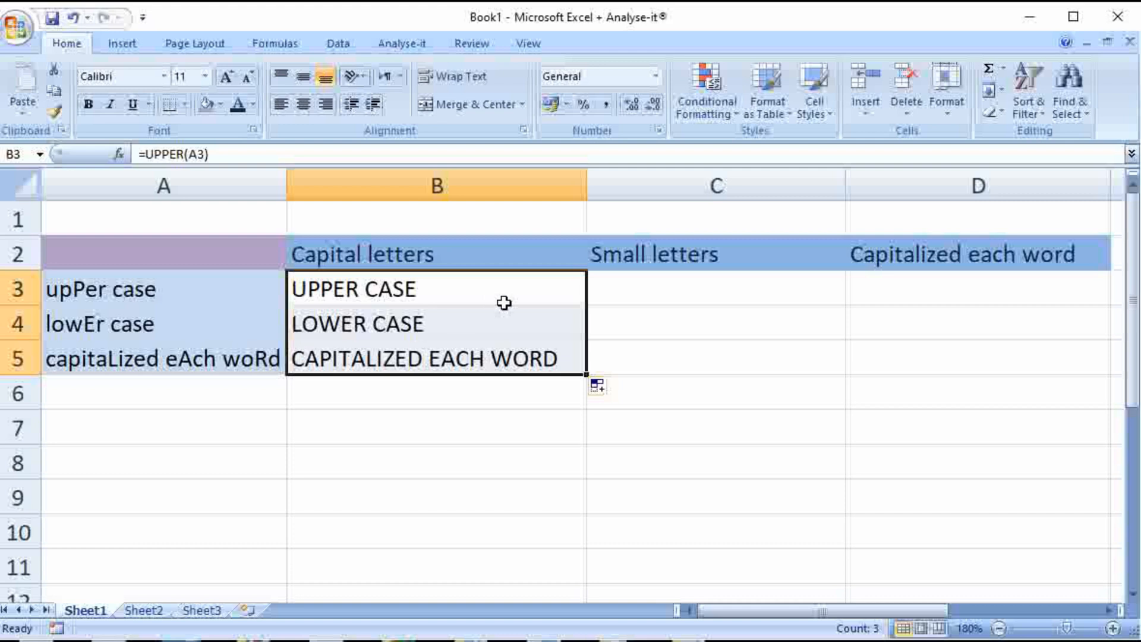
mouse_move(662, 287)
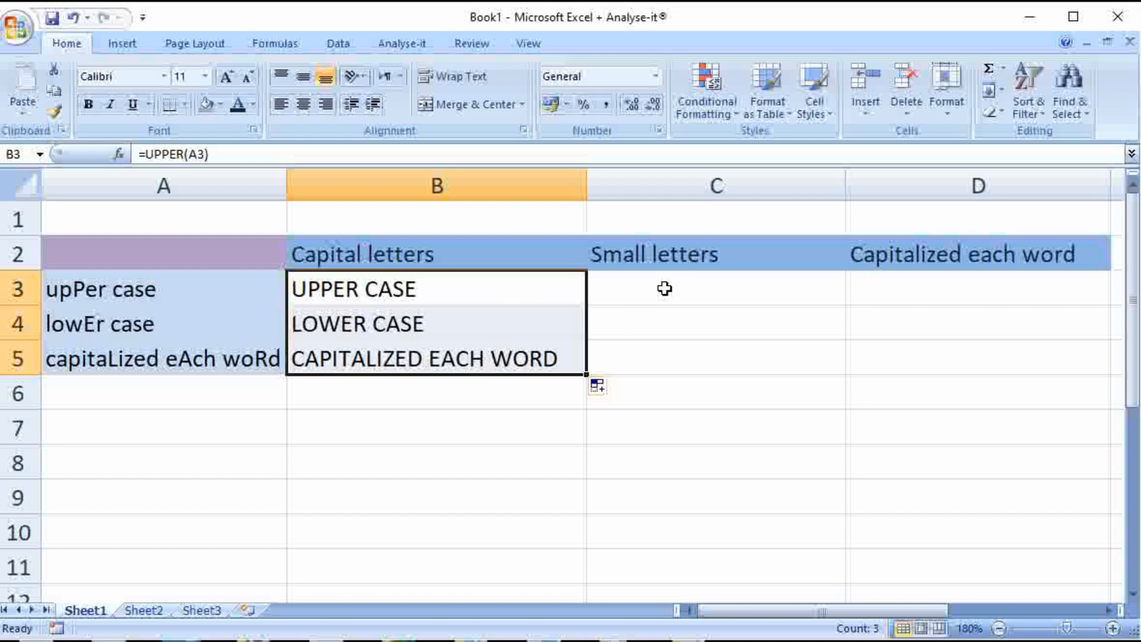
Step: Enter =LOWER(A3) in C3 and fill it down through C5
click(712, 288)
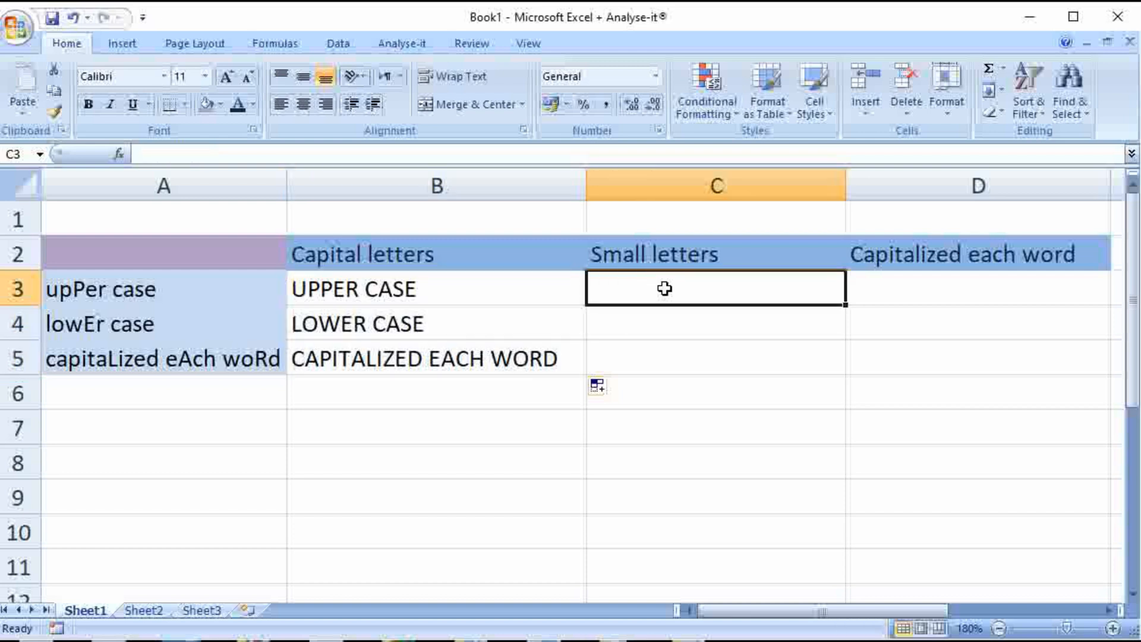
text(=)
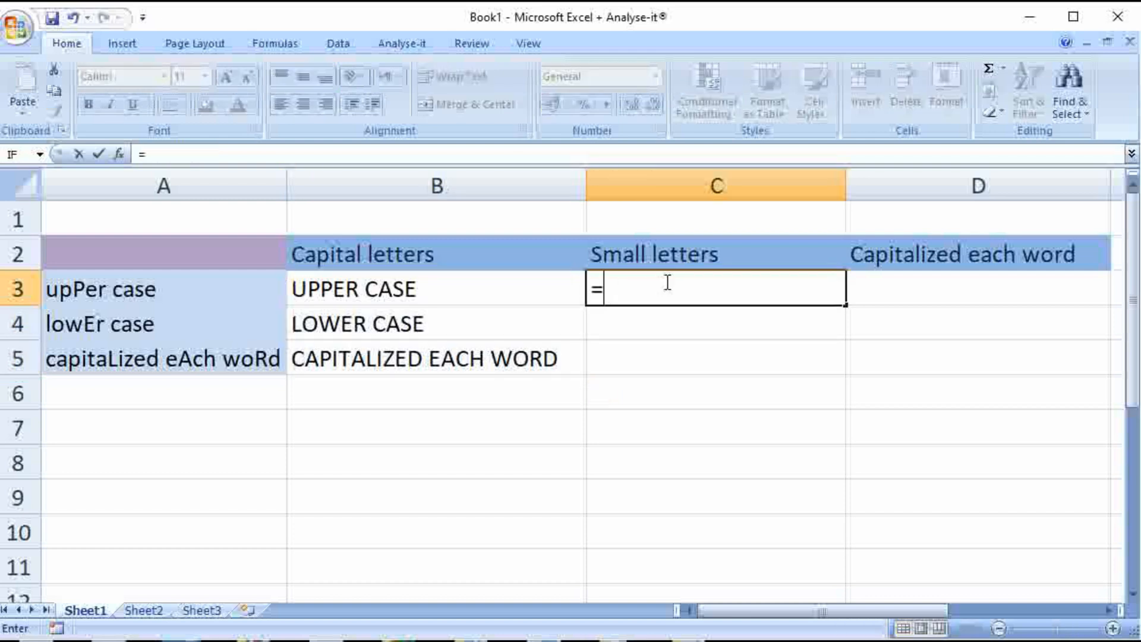
text(LO)
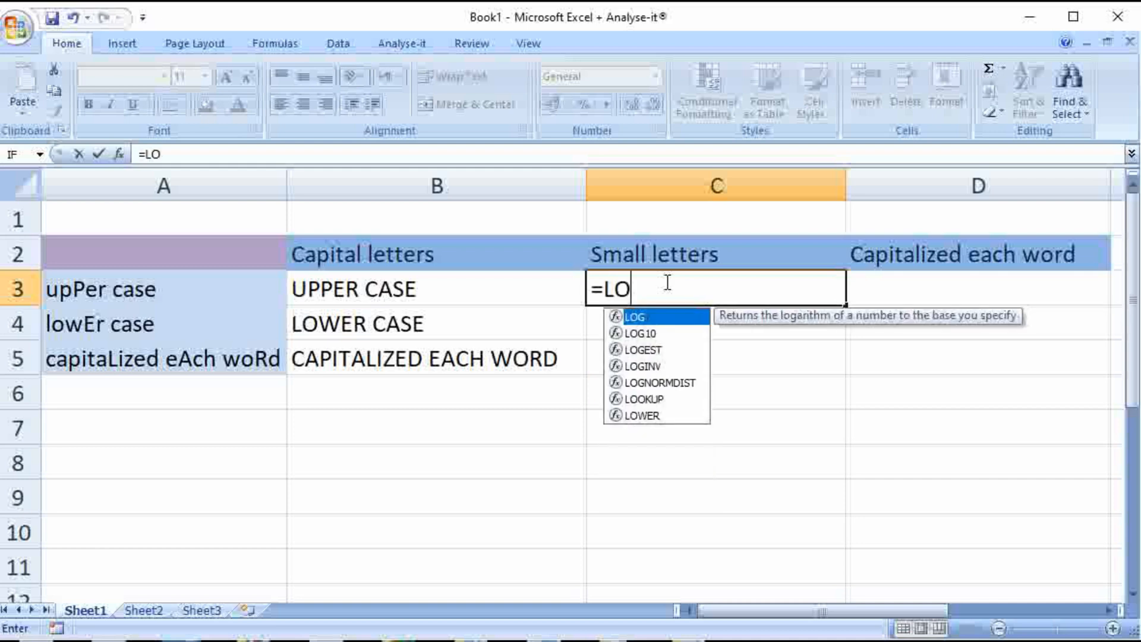
text(WER)
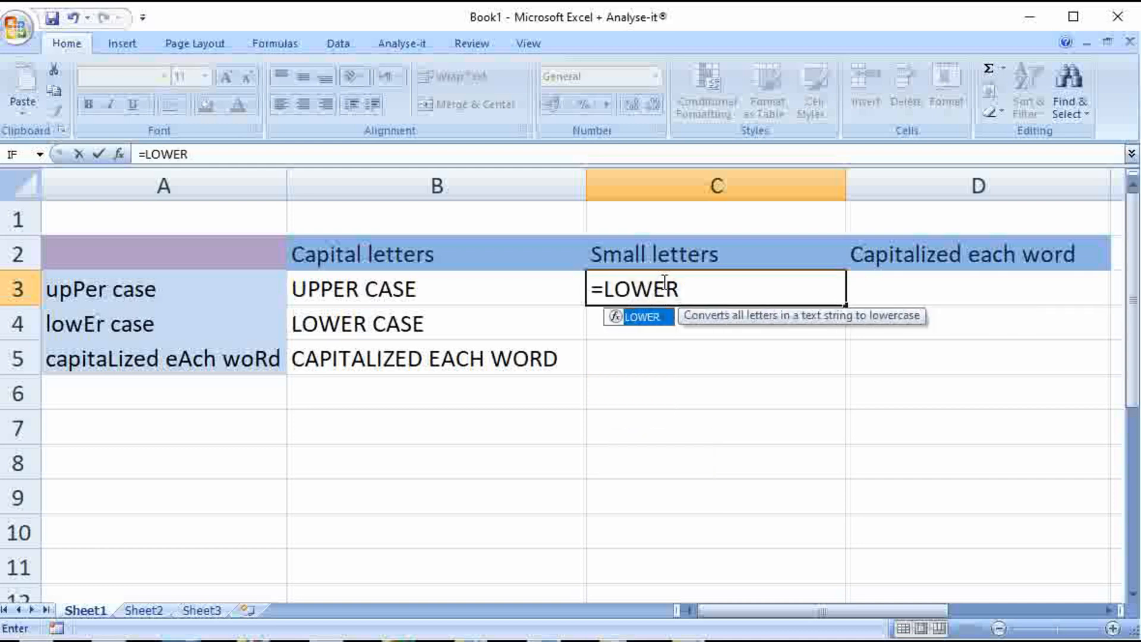
text(()
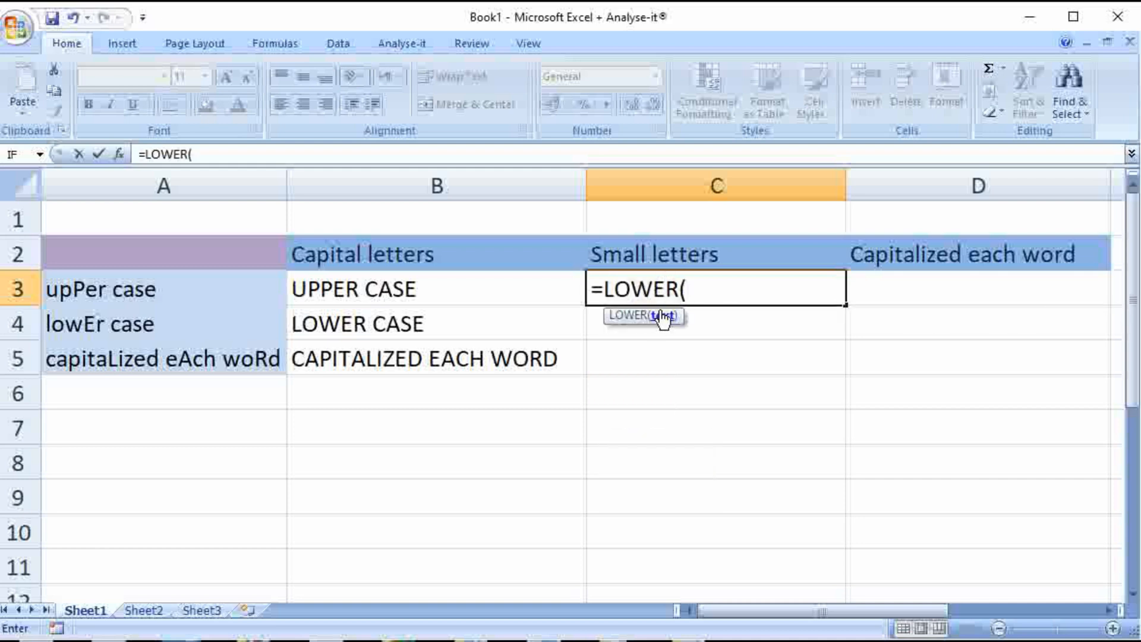
click(164, 289)
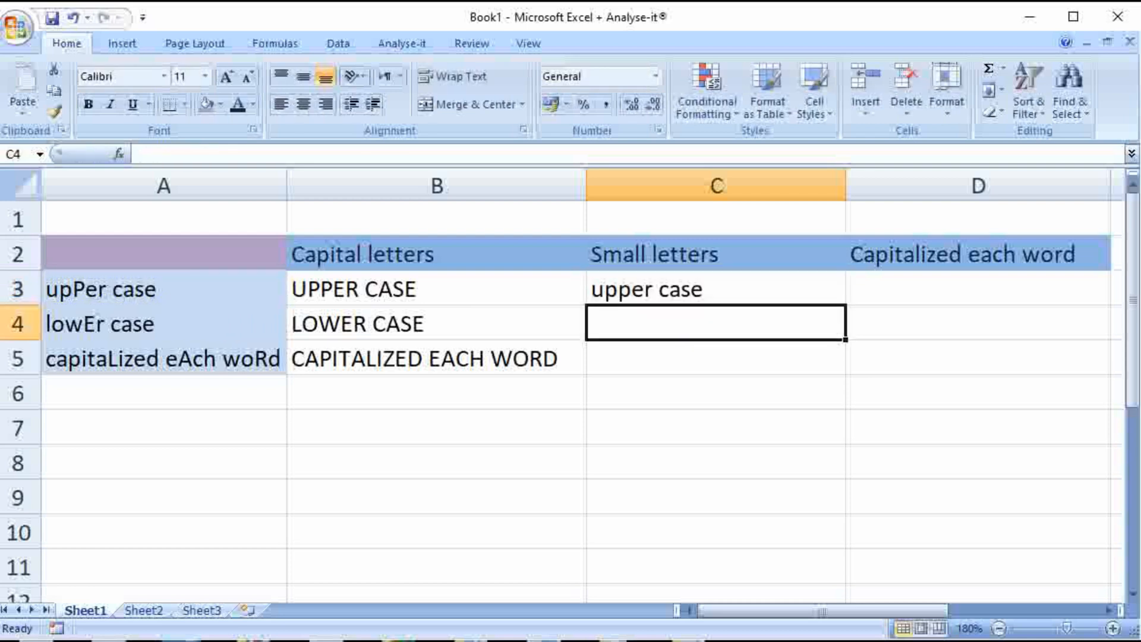
click(713, 290)
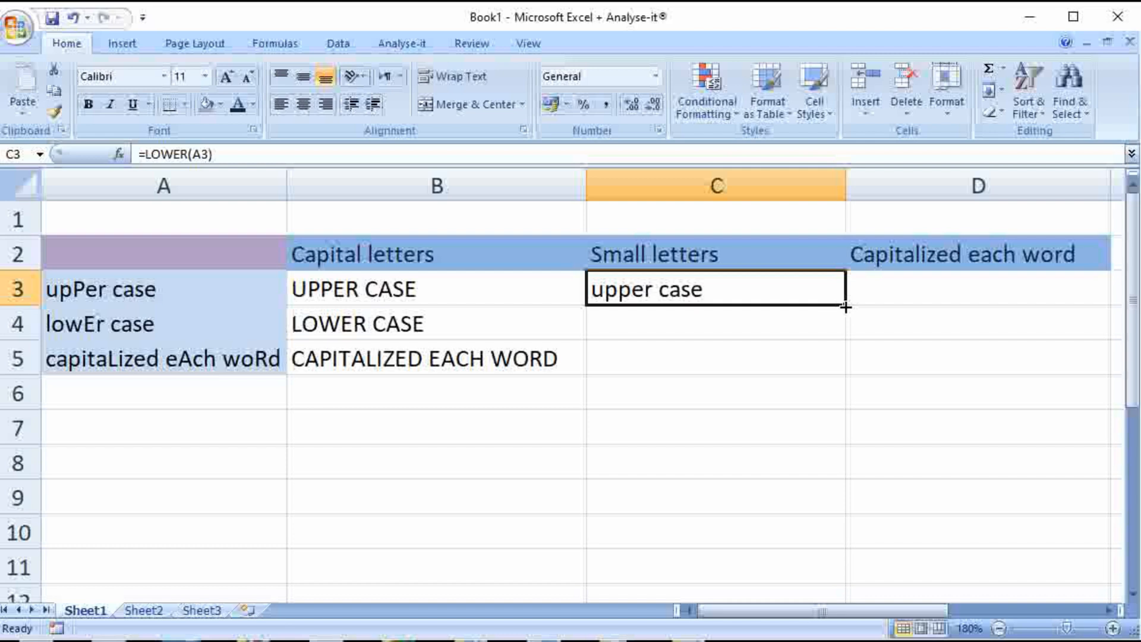
drag(838, 304, 838, 373)
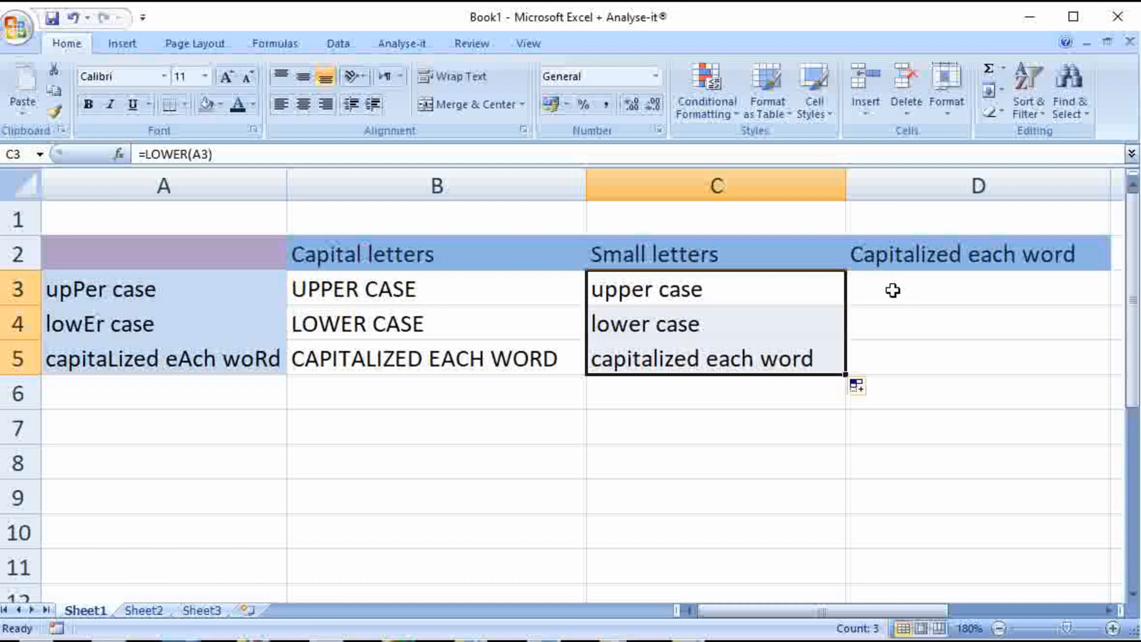
Step: Enter =PROPER(A3) in D3 and fill it down through D5
click(977, 289)
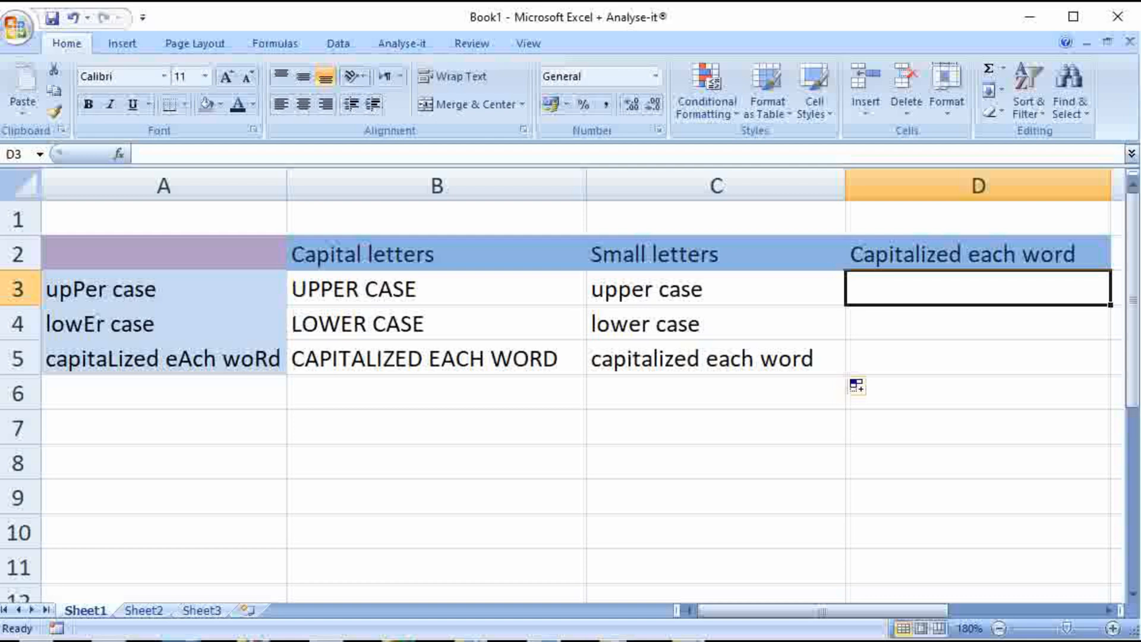
text(=P)
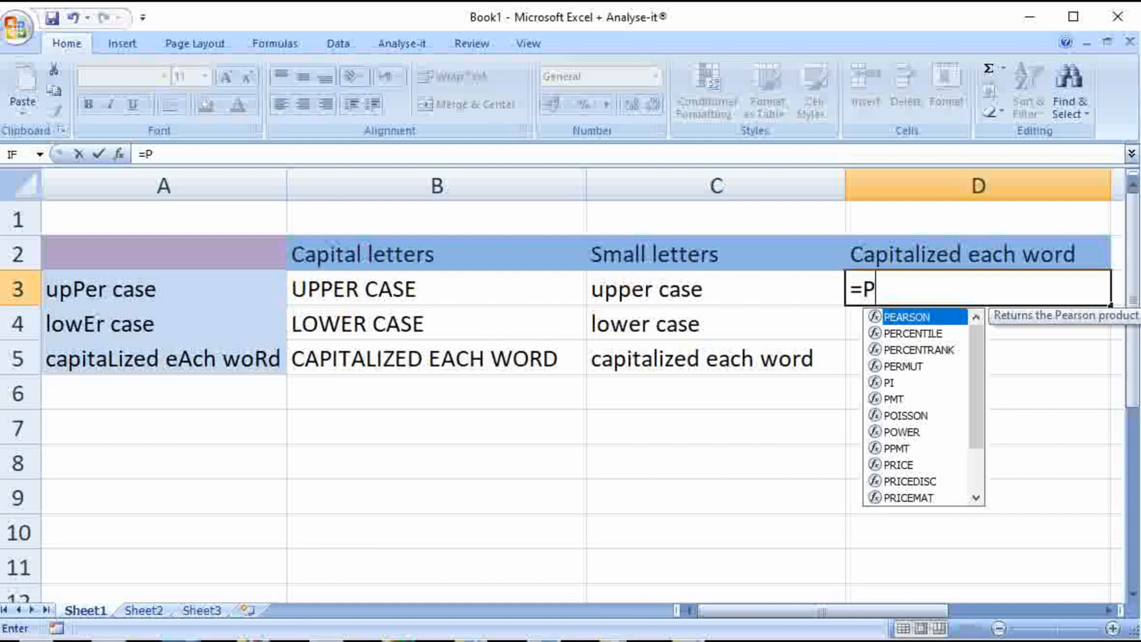
text(RO)
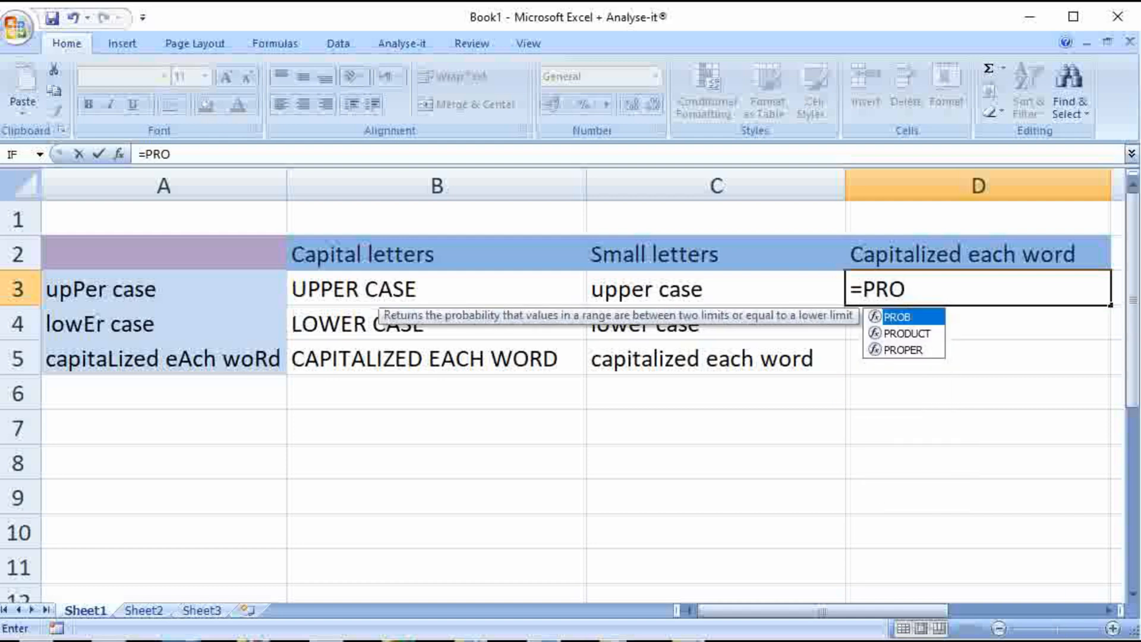
text(PER()
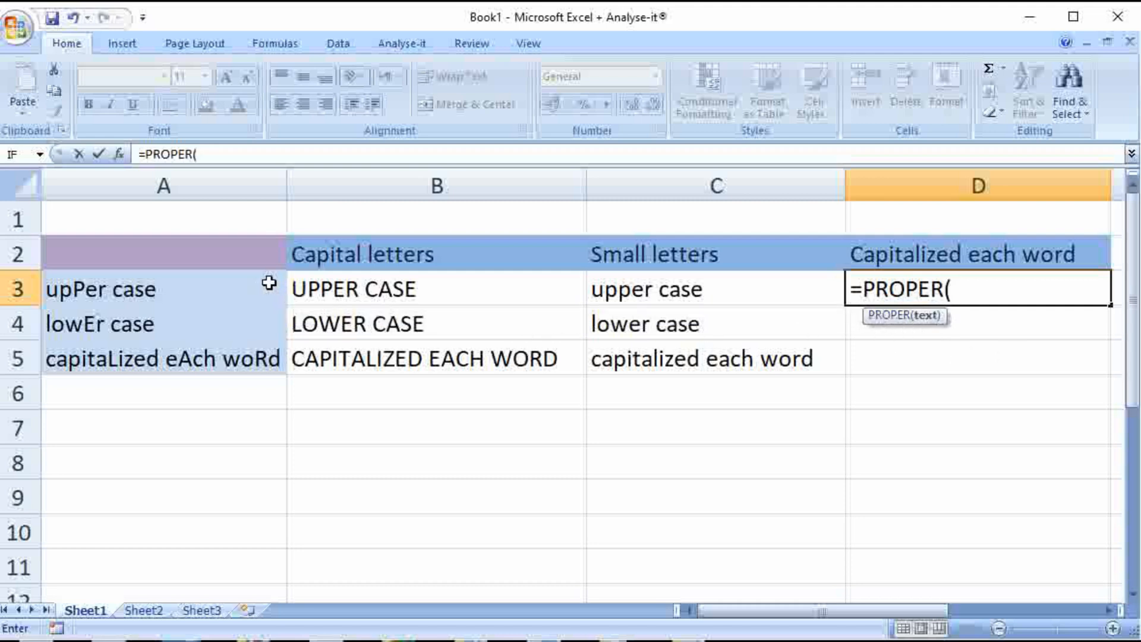
click(161, 289)
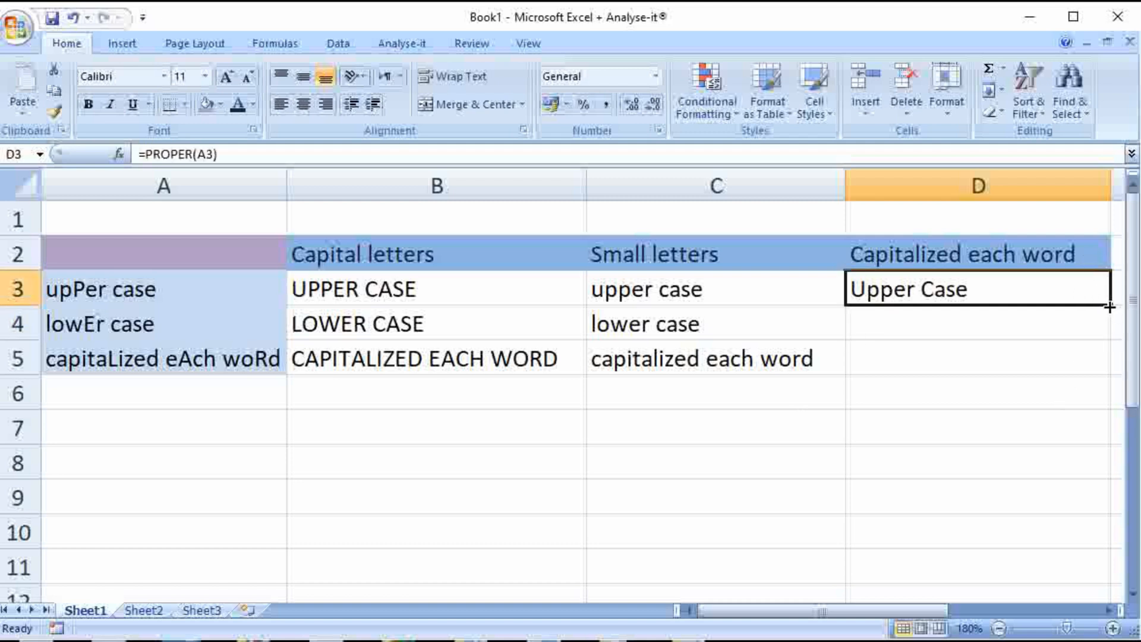
drag(1126, 297, 1127, 363)
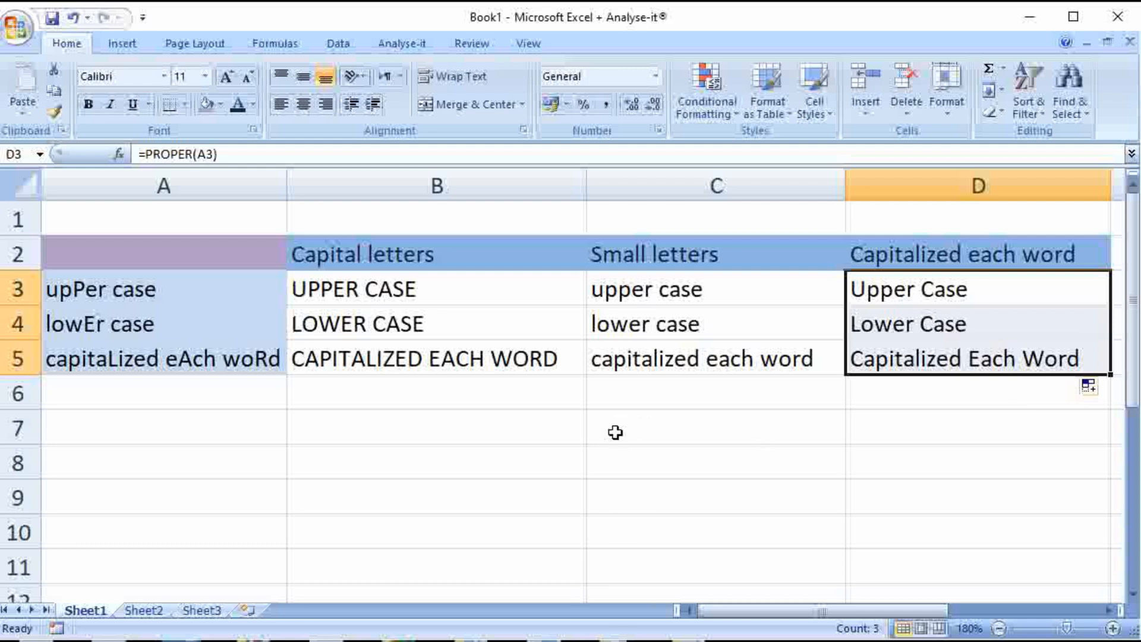
mouse_move(685, 279)
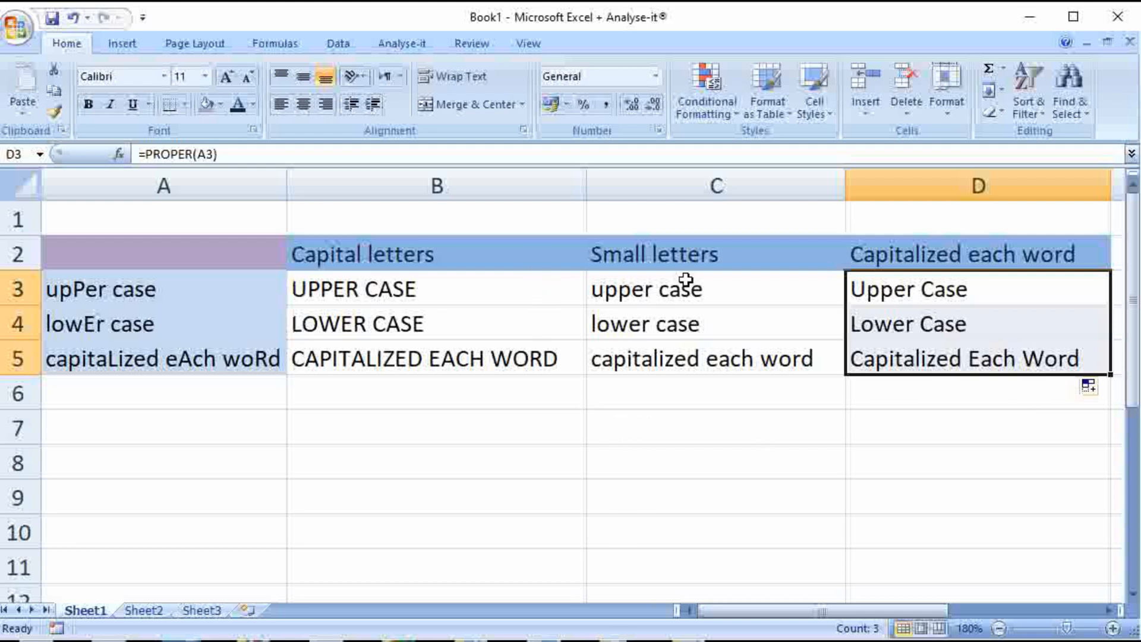
mouse_move(1084, 242)
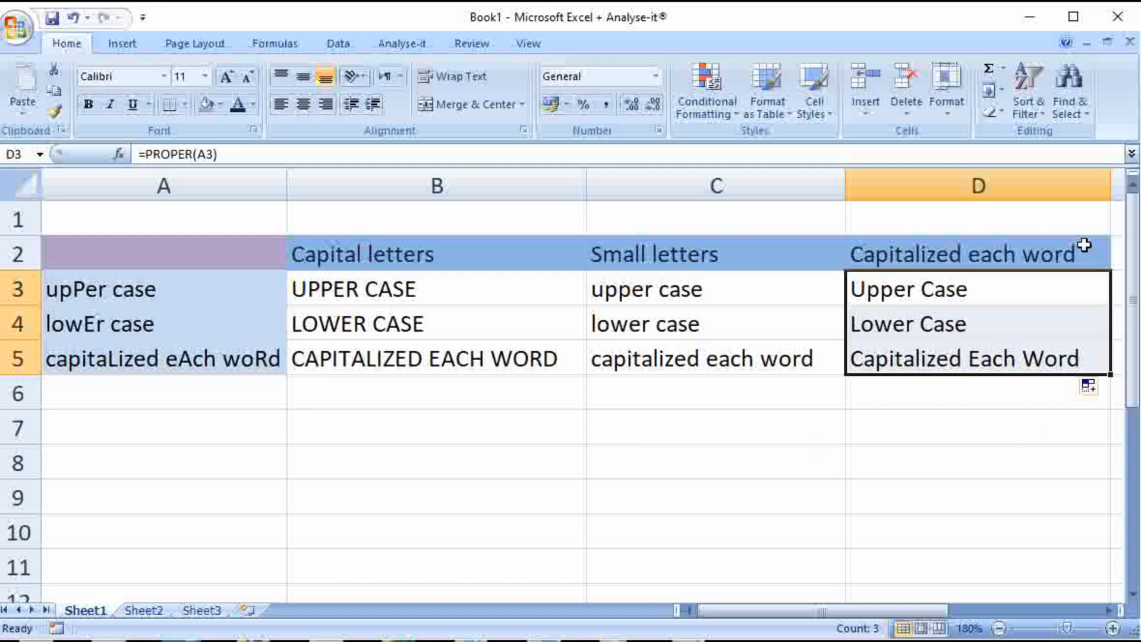